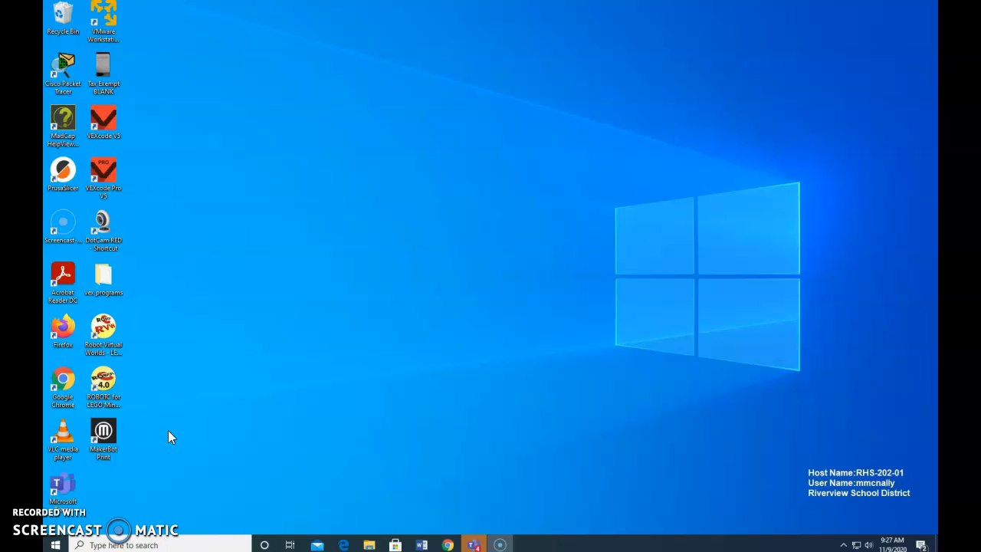
- Launch PrusaSlicer from its desktop shortcut
{"action": "left_click", "coordinate": [222, 429]}
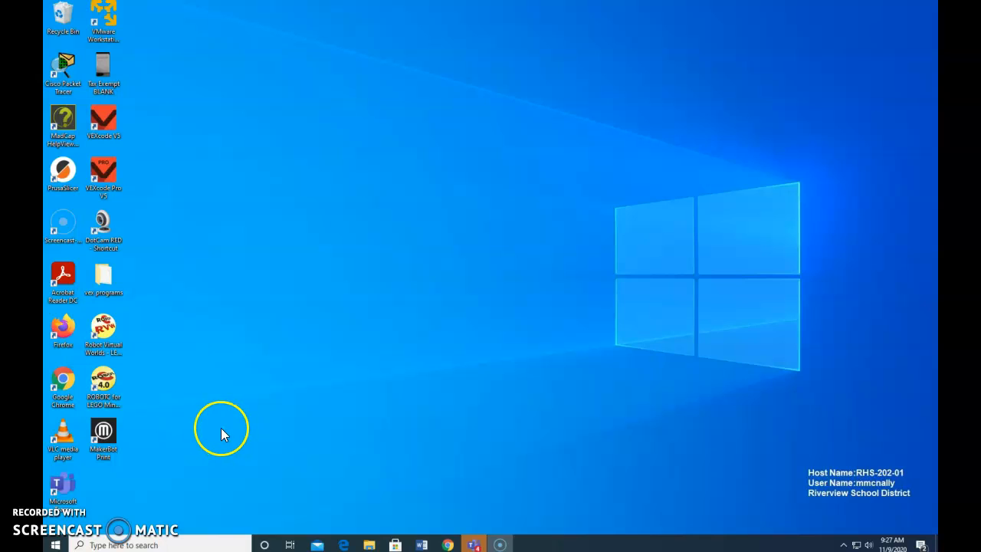
{"action": "mouse_move", "coordinate": [321, 404]}
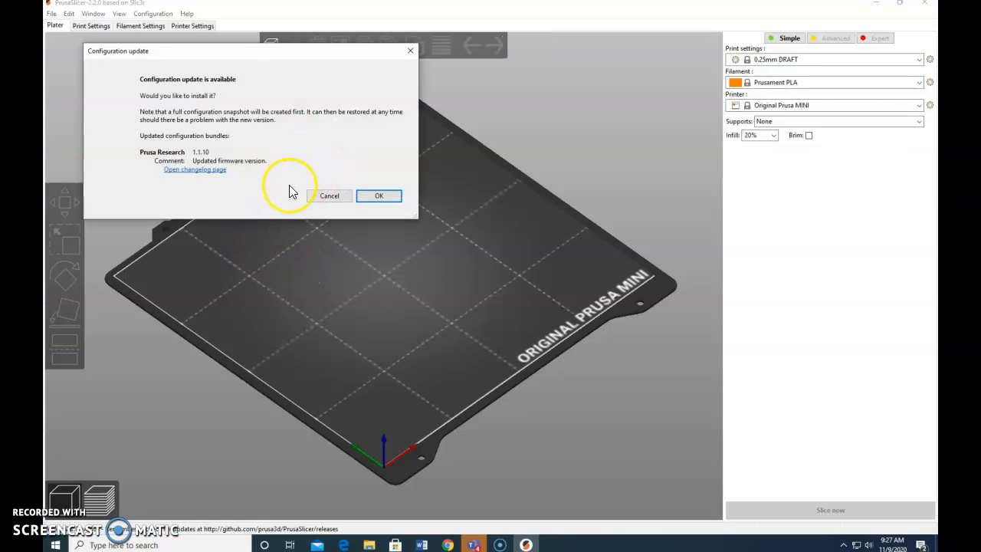
- Dismiss the configuration update prompt and import the nameplate STL from Downloads onto the Prusa MINI bed
{"action": "left_click", "coordinate": [329, 196]}
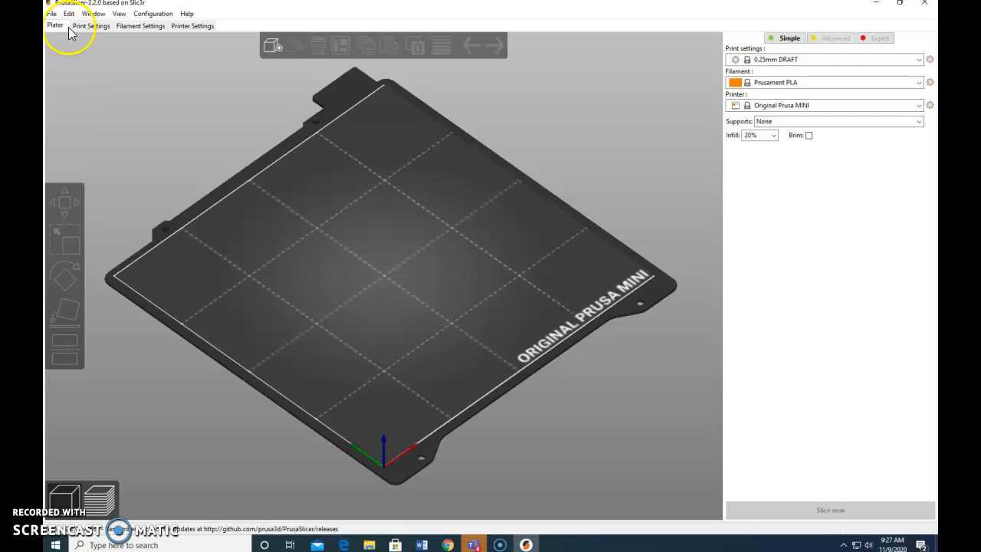
{"action": "left_click", "coordinate": [52, 13]}
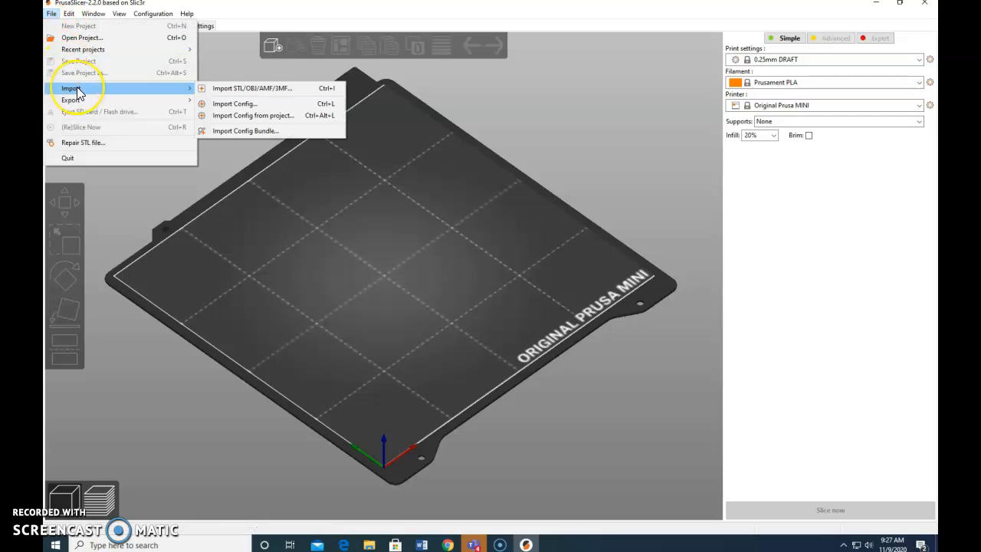
{"action": "mouse_move", "coordinate": [241, 88]}
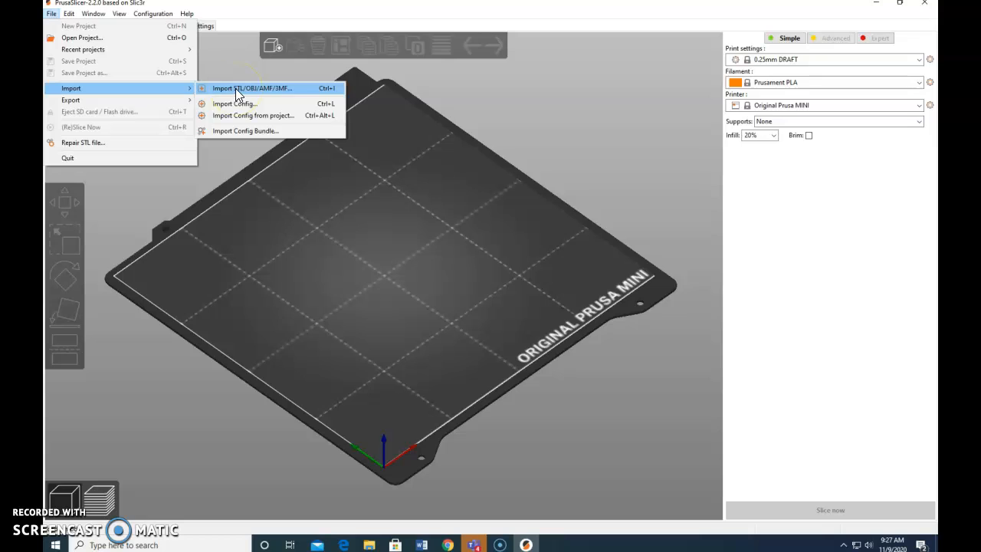
{"action": "left_click", "coordinate": [251, 89]}
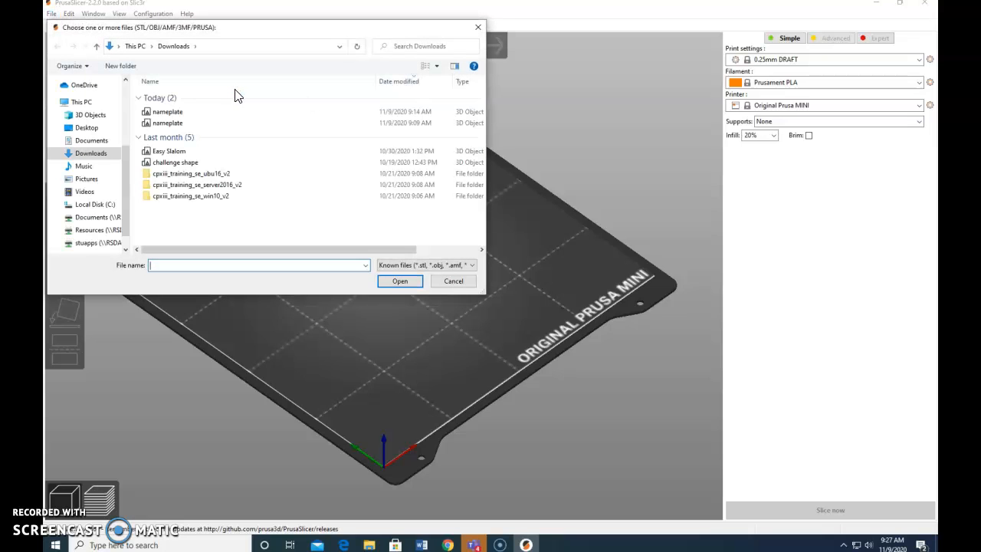
{"action": "left_click", "coordinate": [167, 122]}
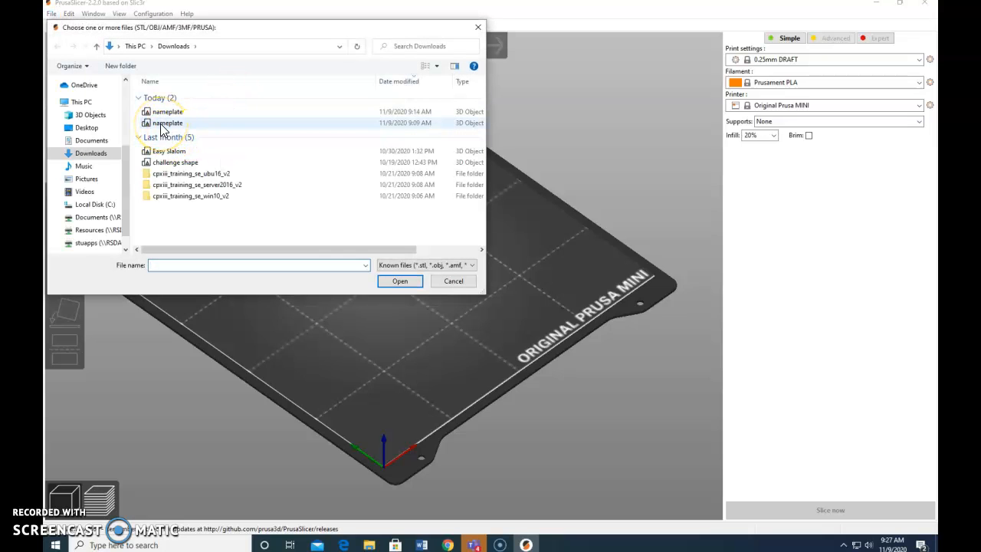
{"action": "left_click", "coordinate": [167, 123]}
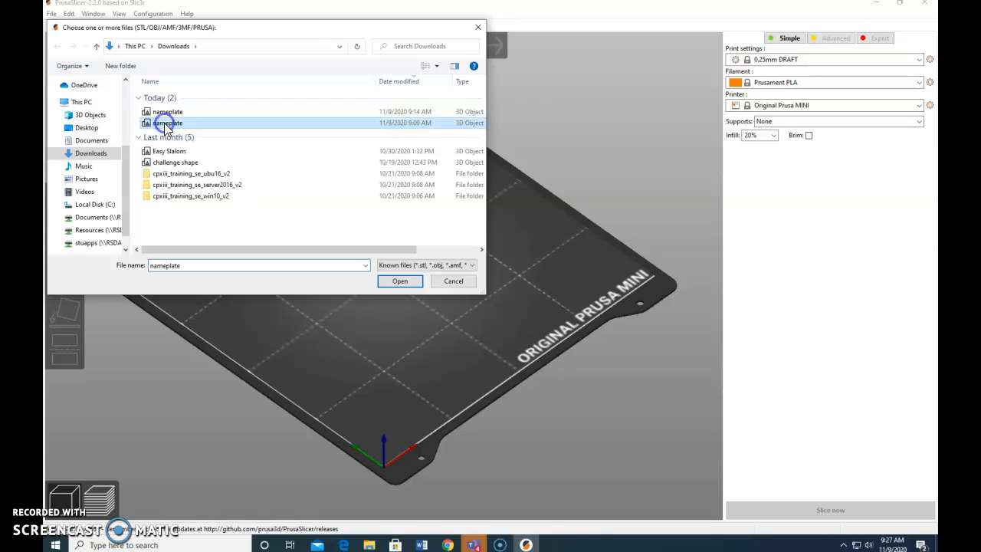
{"action": "left_click", "coordinate": [399, 280]}
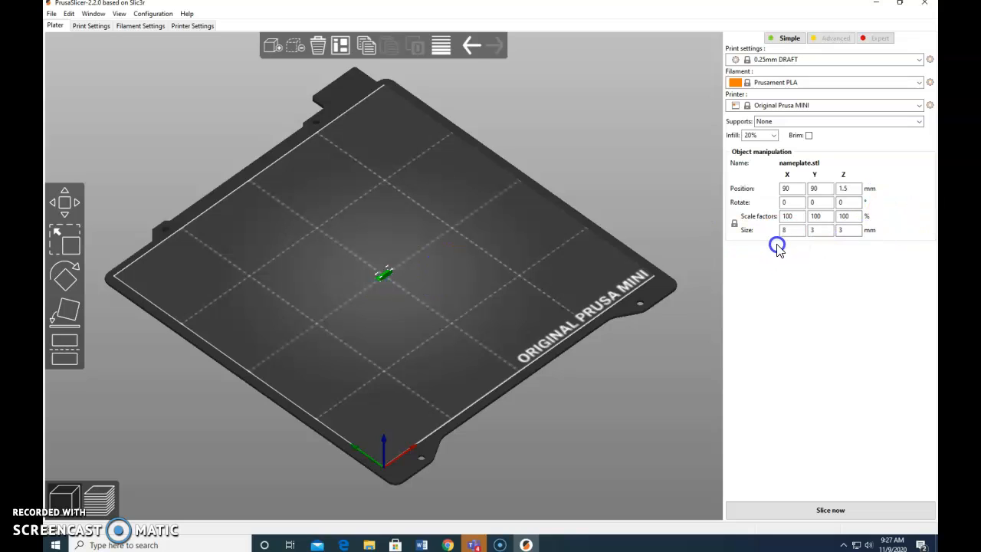
- Set the nameplate's X size to 50 mm, scaling it uniformly to 50 × 18.75 × 18.75 mm
{"action": "left_click", "coordinate": [787, 230]}
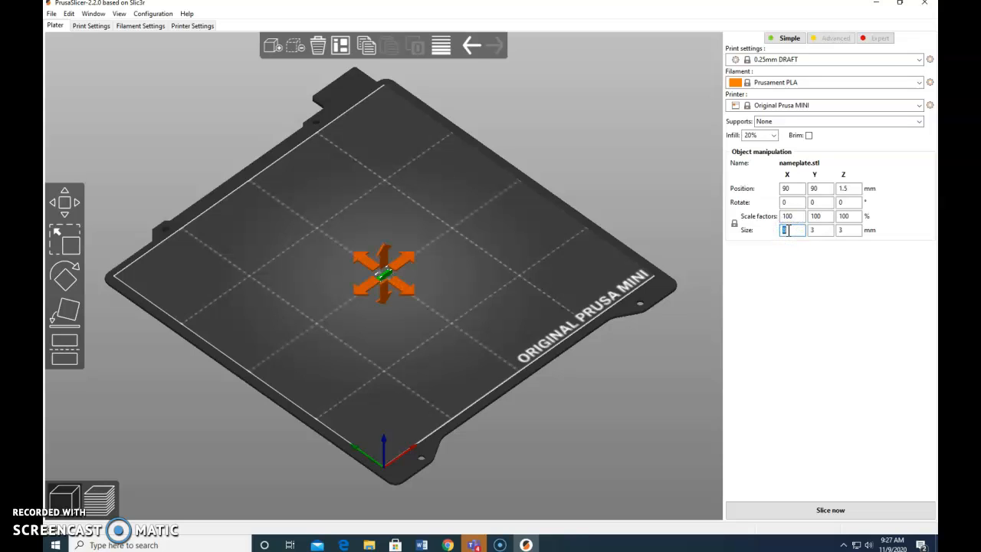
{"action": "type", "text": "50"}
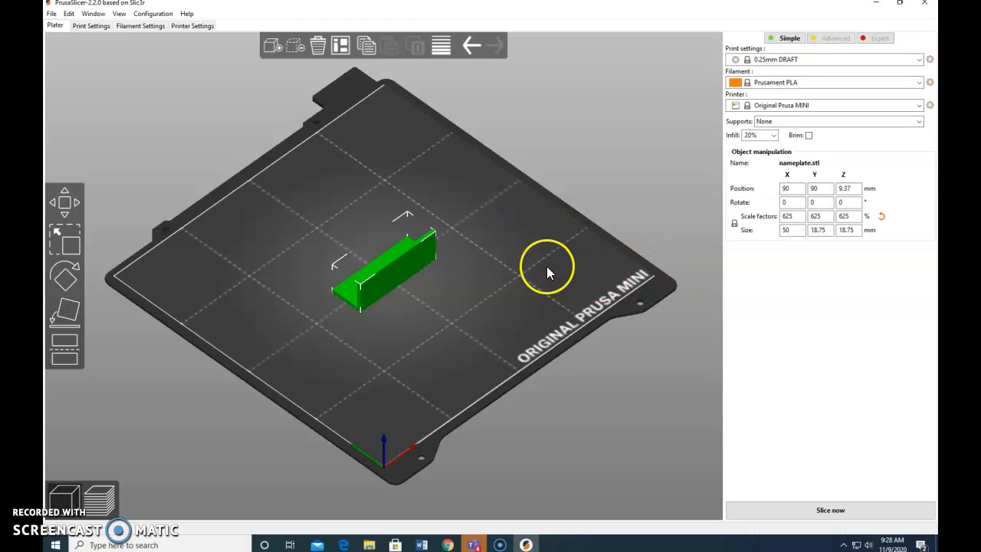
{"action": "mouse_move", "coordinate": [468, 312]}
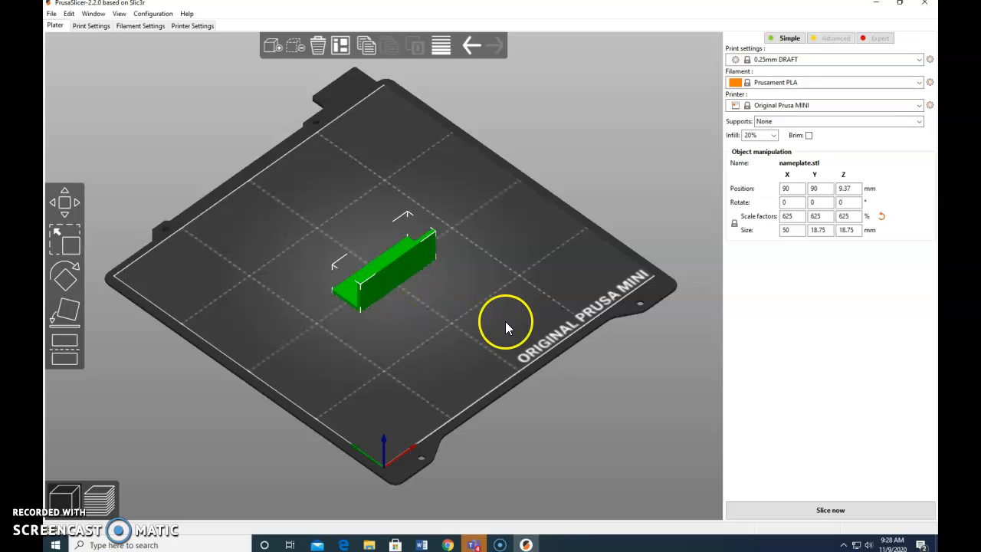
{"action": "mouse_move", "coordinate": [830, 509]}
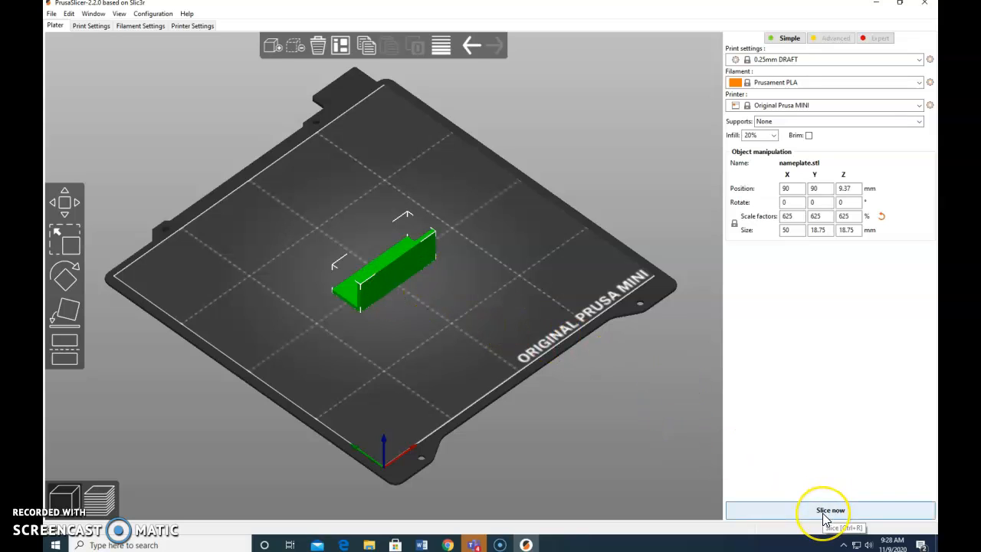
- Slice the nameplate (about 31 minutes, 4.81 g) and save nameplate_0.25mm_PLA_MINI_31m.gcode to Downloads
{"action": "left_click", "coordinate": [830, 510]}
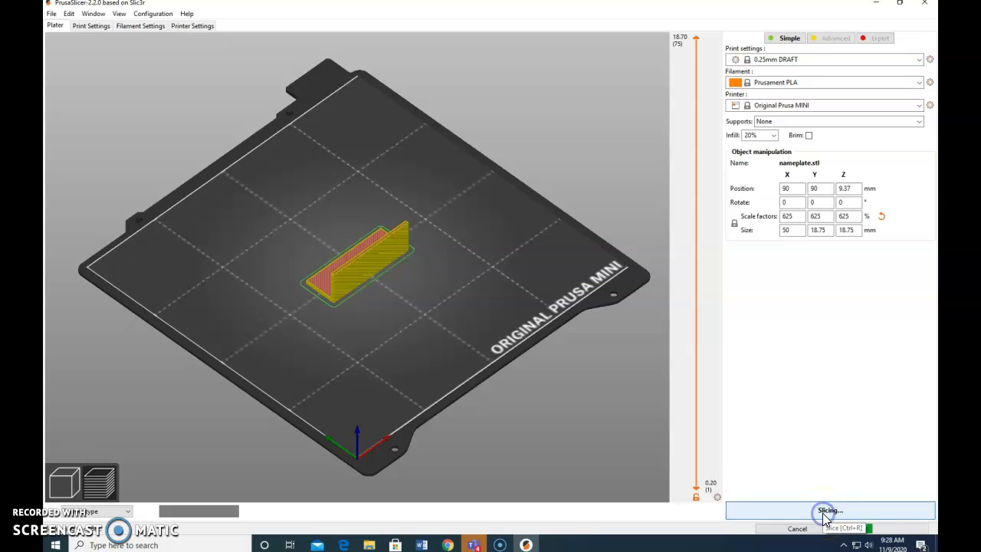
{"action": "left_click", "coordinate": [830, 510]}
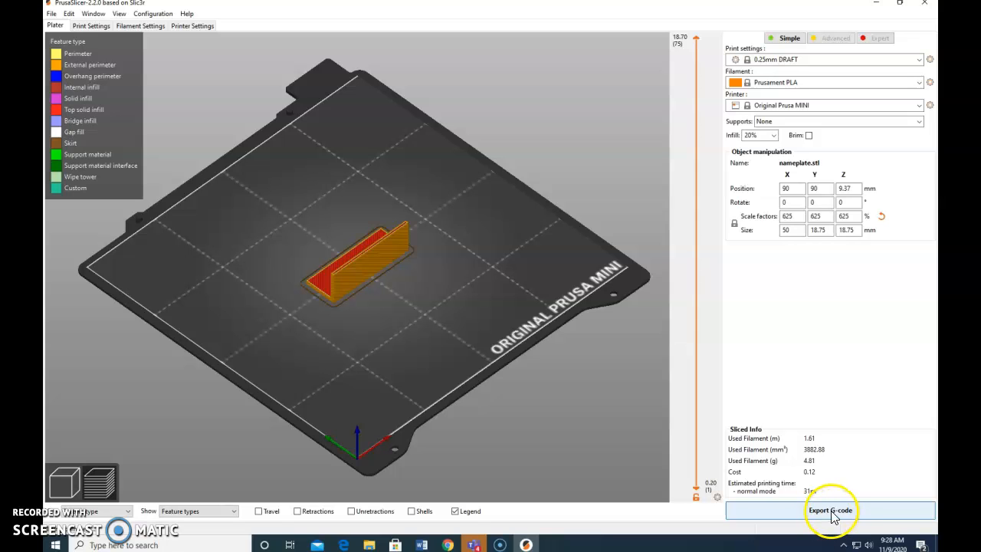
{"action": "left_click", "coordinate": [830, 510]}
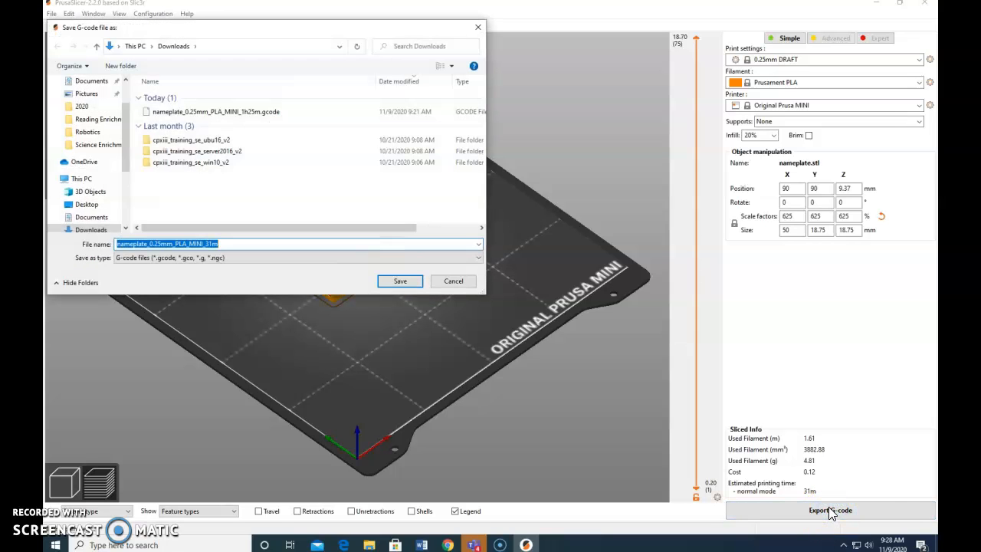
{"action": "mouse_move", "coordinate": [598, 498]}
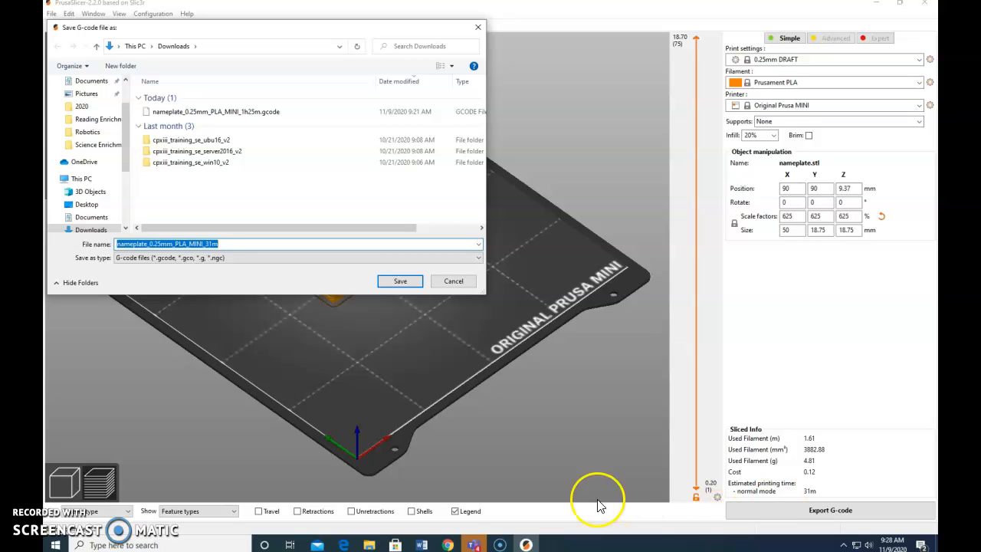
{"action": "mouse_move", "coordinate": [126, 270]}
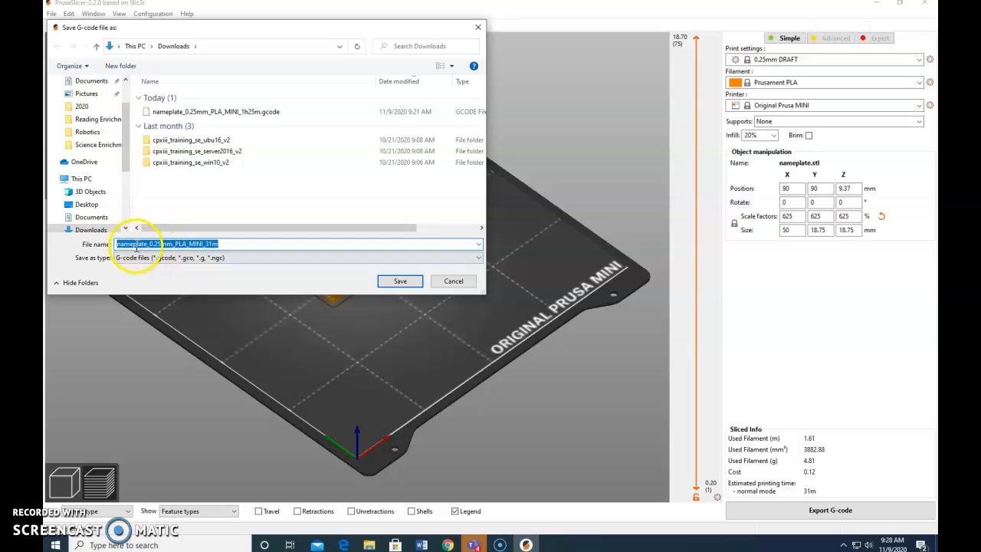
{"action": "left_click", "coordinate": [400, 280]}
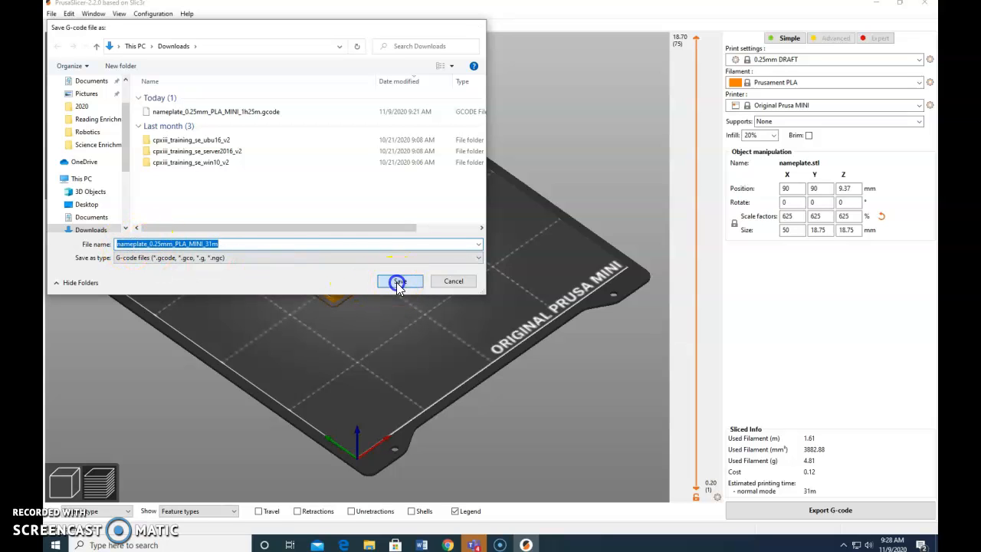
{"action": "left_click", "coordinate": [398, 281]}
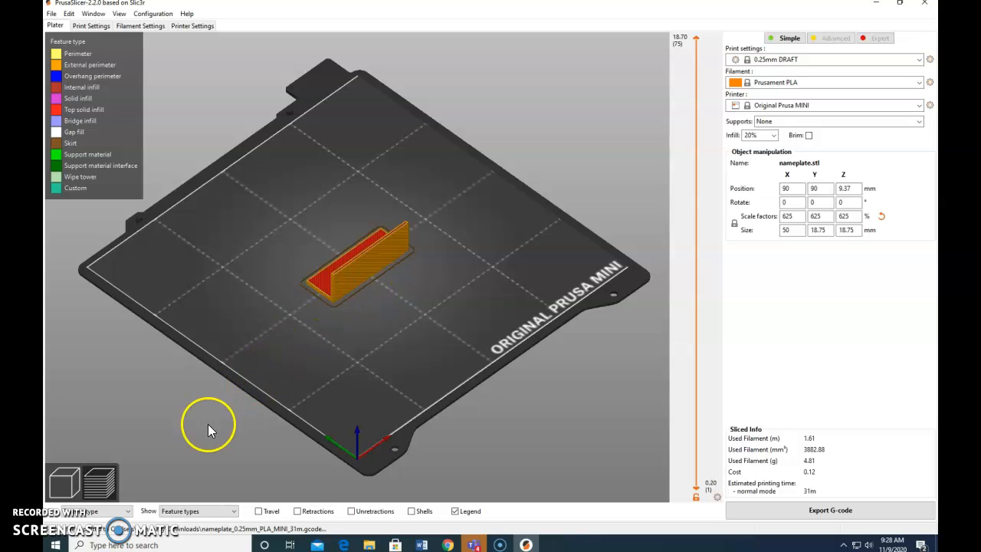
{"action": "mouse_move", "coordinate": [191, 440]}
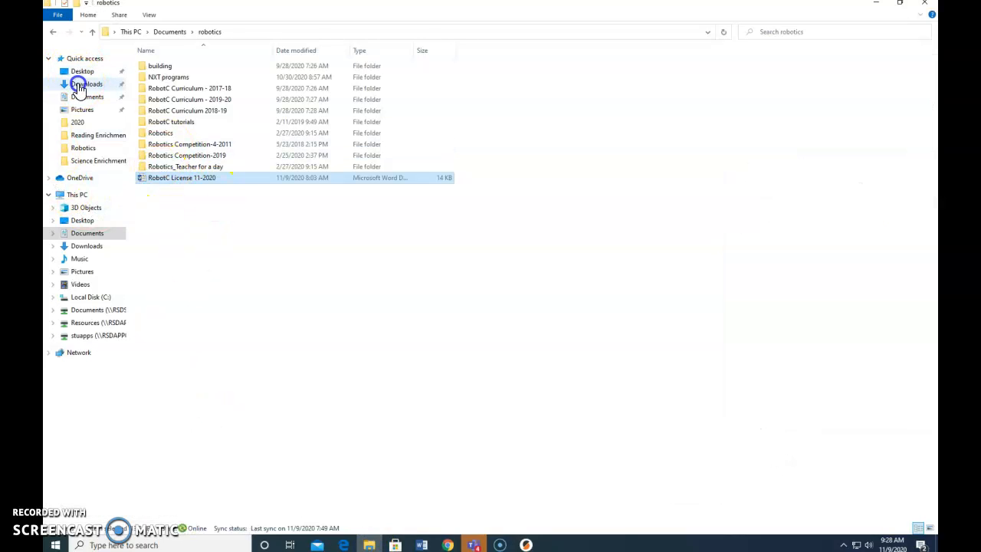
- Open Downloads in File Explorer to find the 201 KB nameplate G-code file
{"action": "left_click", "coordinate": [87, 83]}
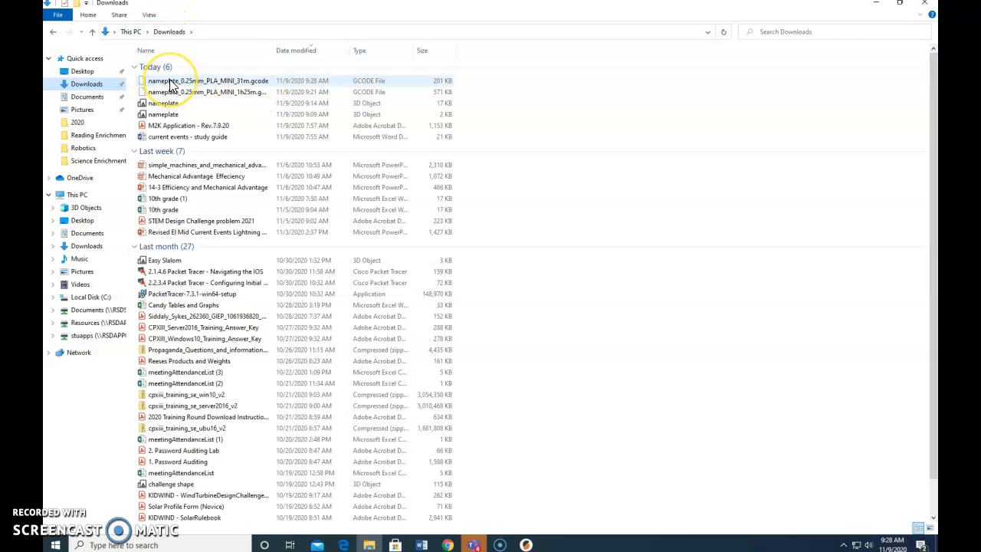
{"action": "mouse_move", "coordinate": [176, 81]}
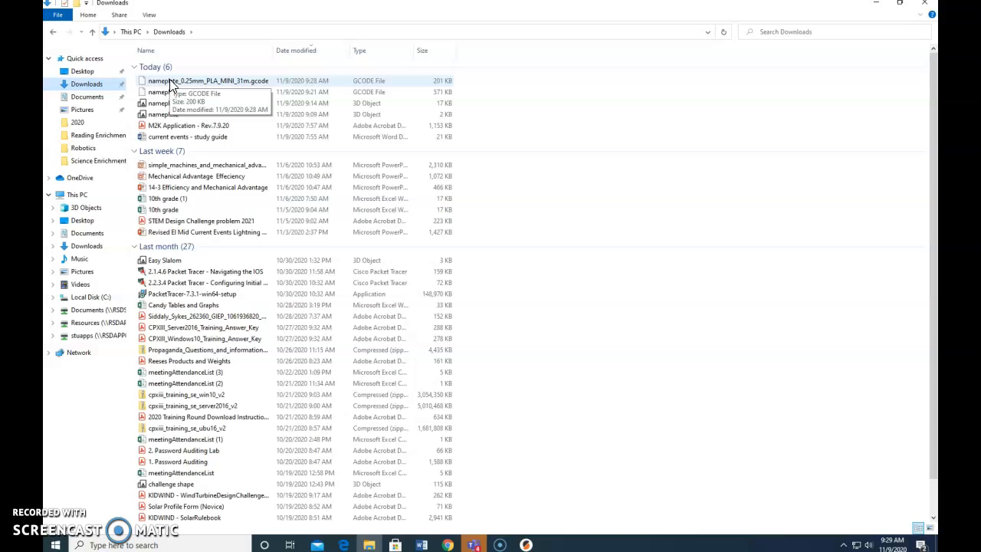
{"action": "mouse_move", "coordinate": [182, 87]}
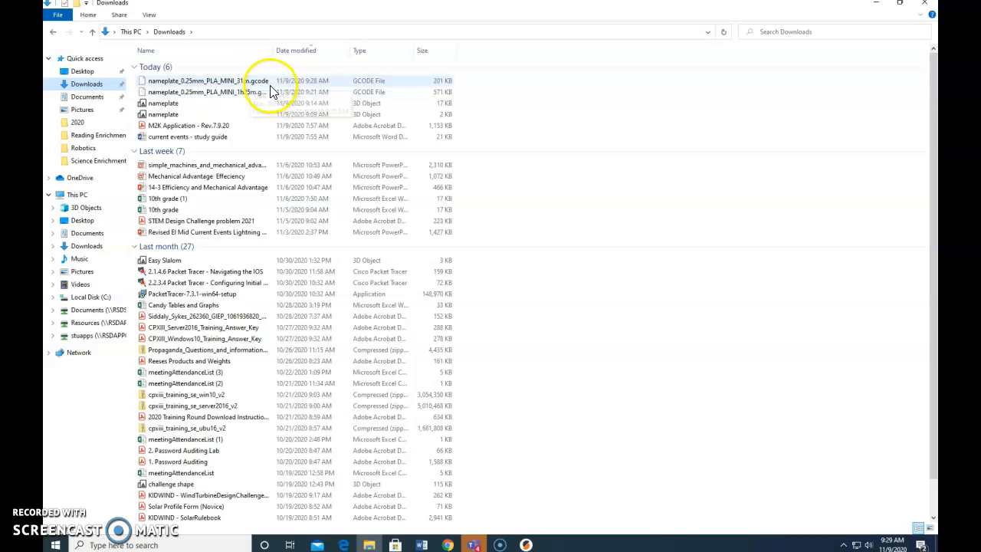
{"action": "mouse_move", "coordinate": [261, 81]}
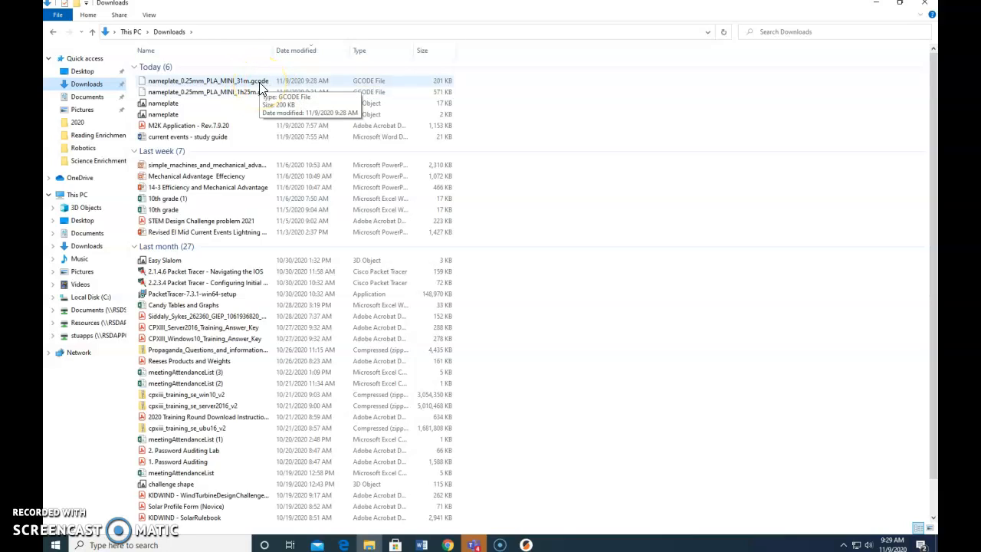